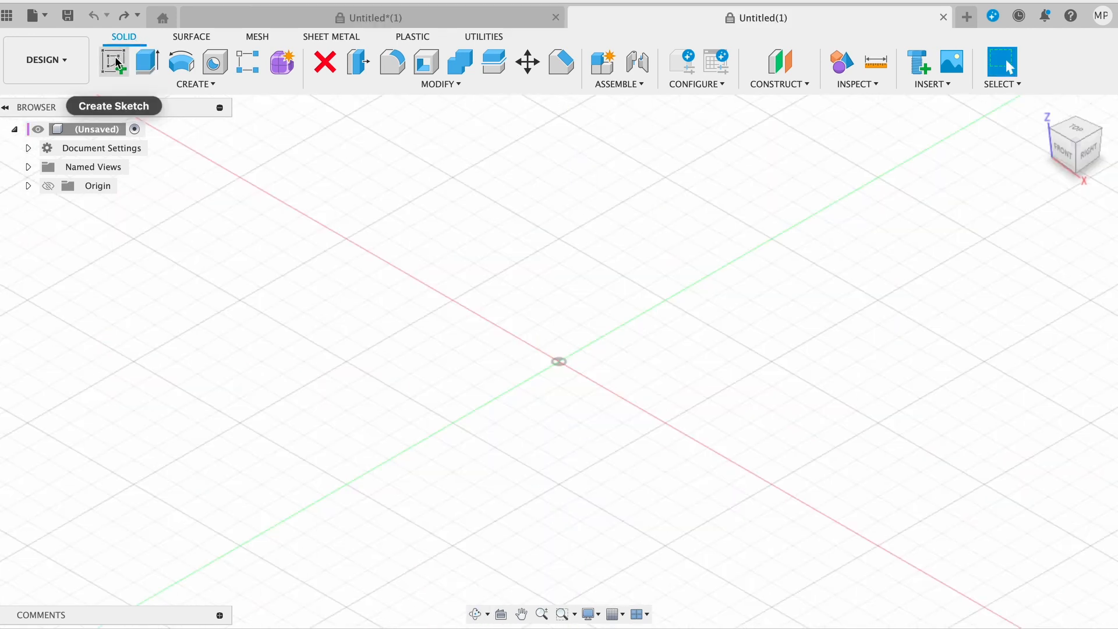
Start a new sketch so the empty grid with origin axes is ready.
click(114, 61)
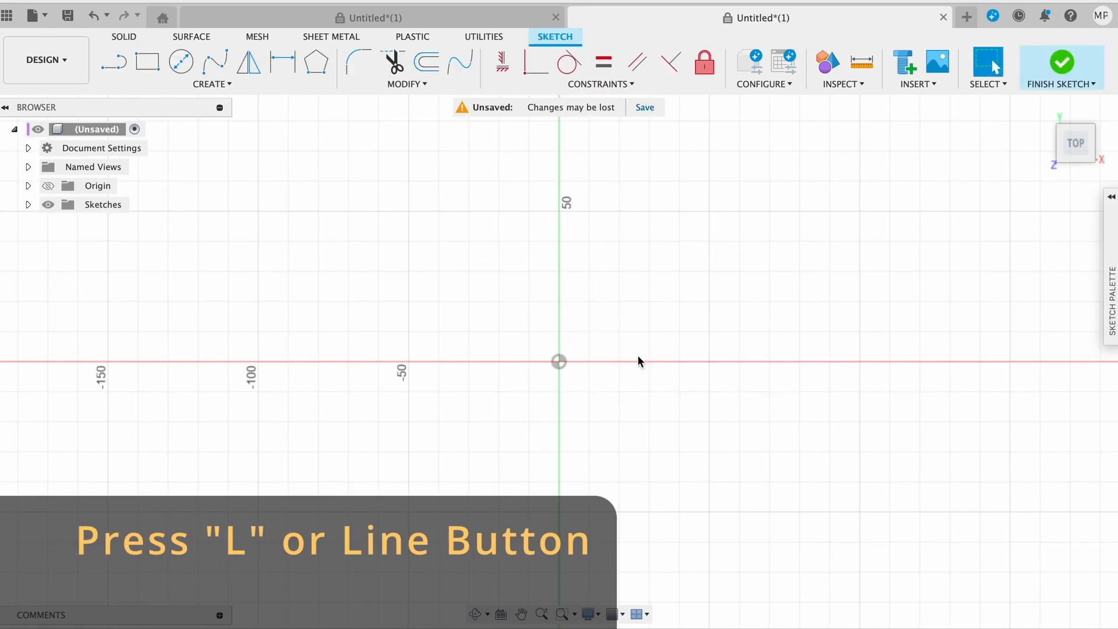
mouse_move(379, 218)
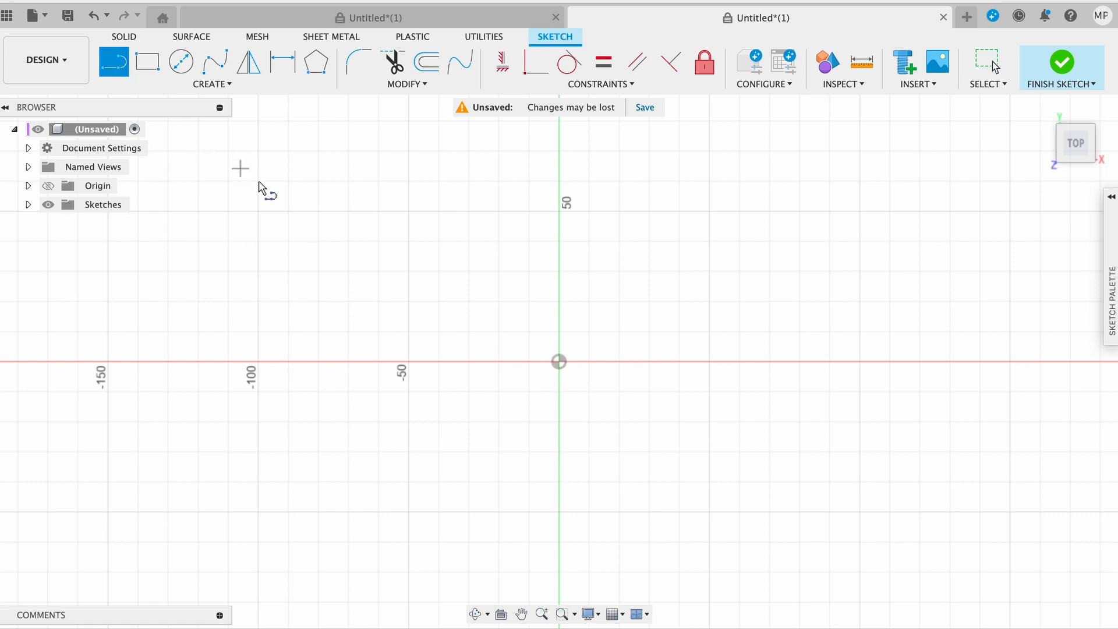
mouse_move(459, 289)
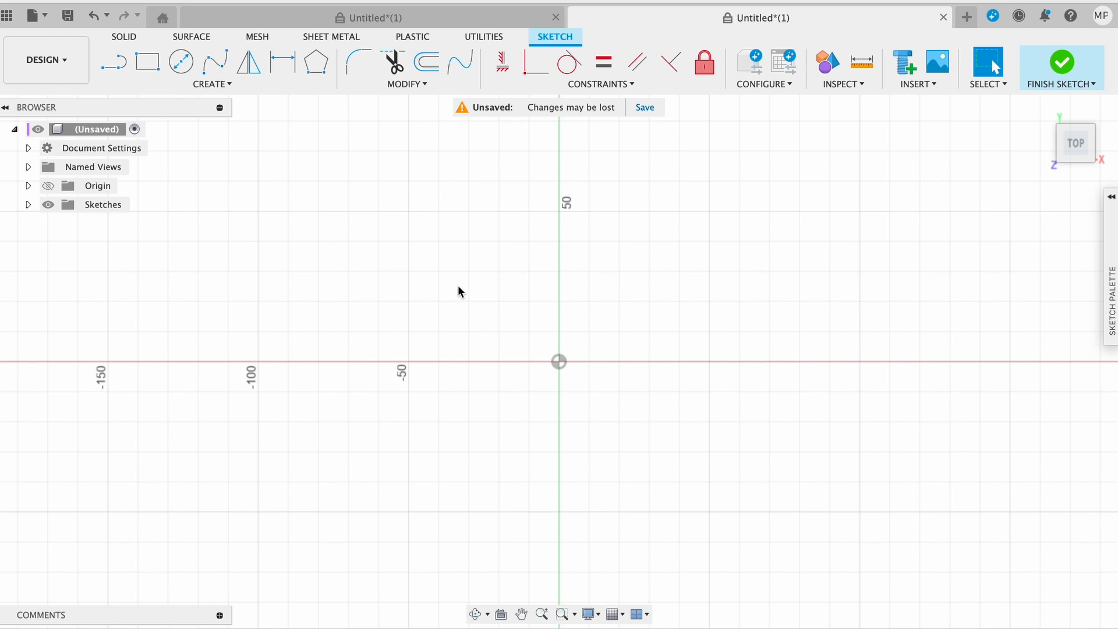
Draw connected straight lines above the origin, locking an angle value of 90.
click(113, 62)
text(45)
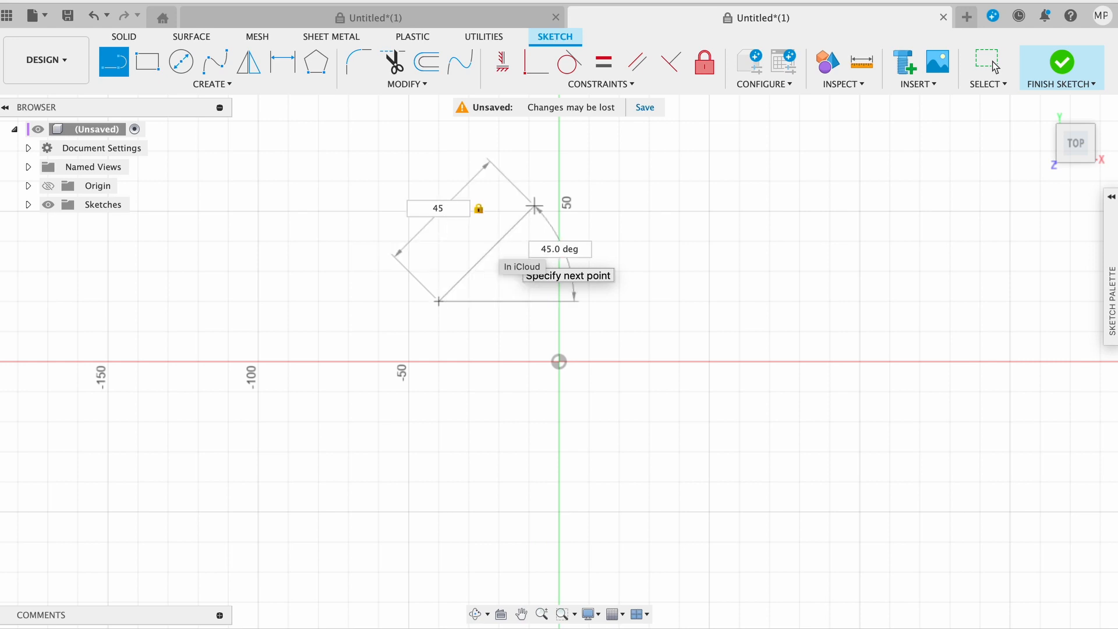
text(90)
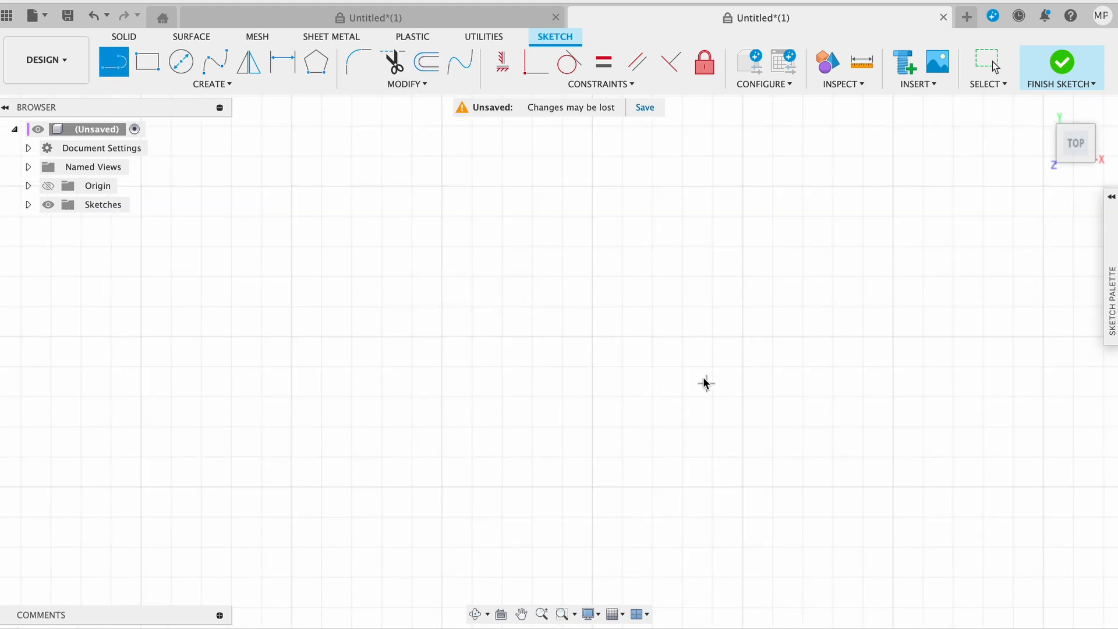
mouse_move(443, 336)
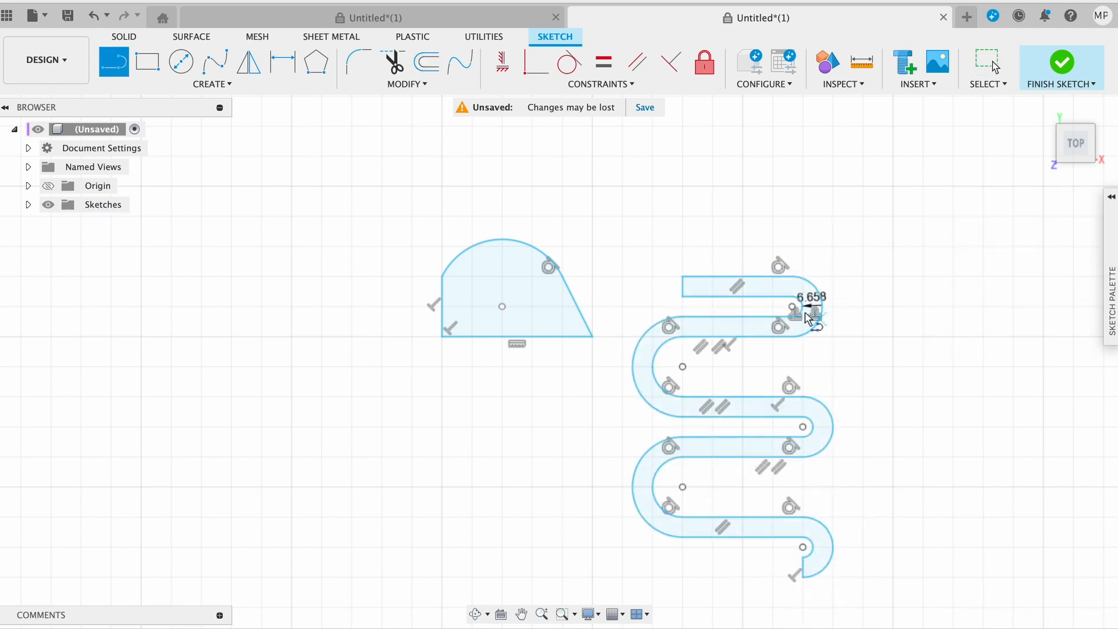
Finish the sketch keeping the S-shaped channel profile of straight runs and arcs.
click(1062, 62)
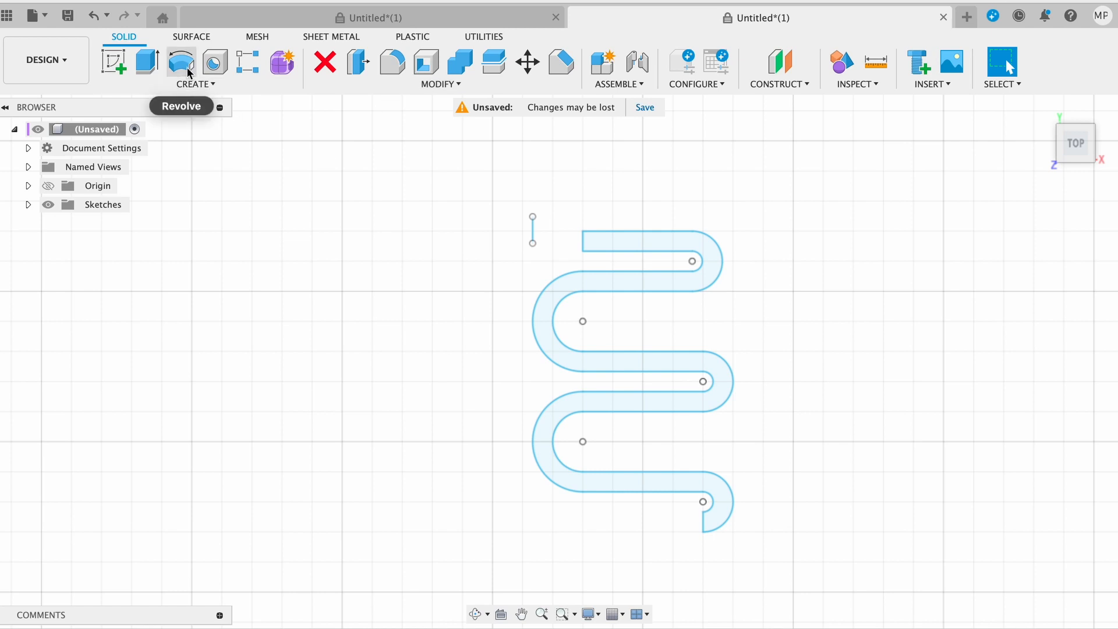
click(181, 62)
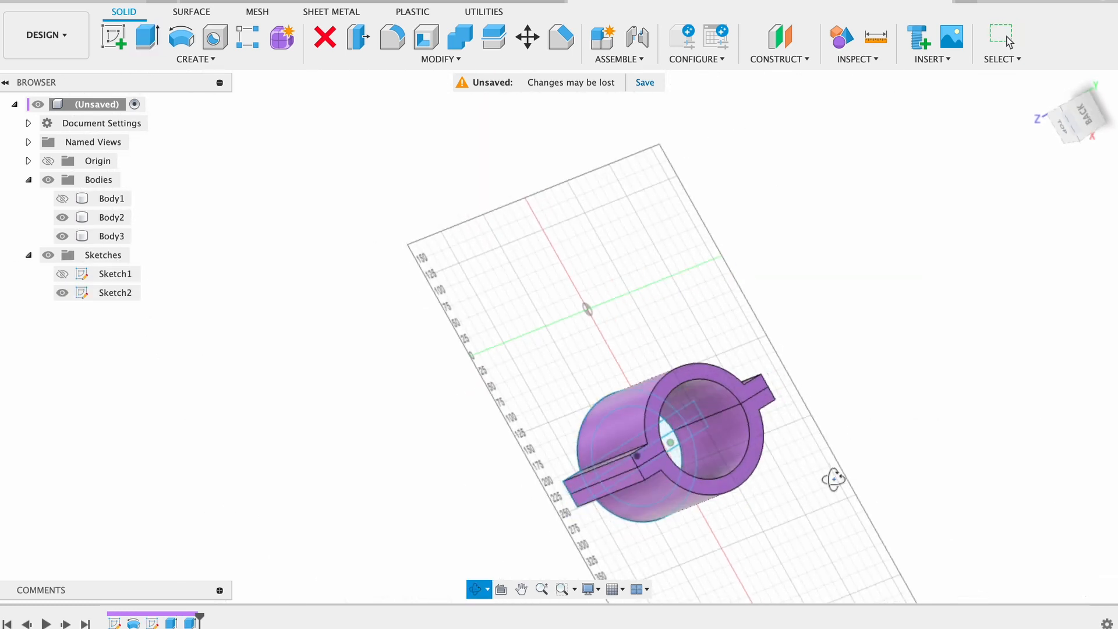
Begin another sketch after the profiles become solid bodies, awaiting a plane.
click(527, 37)
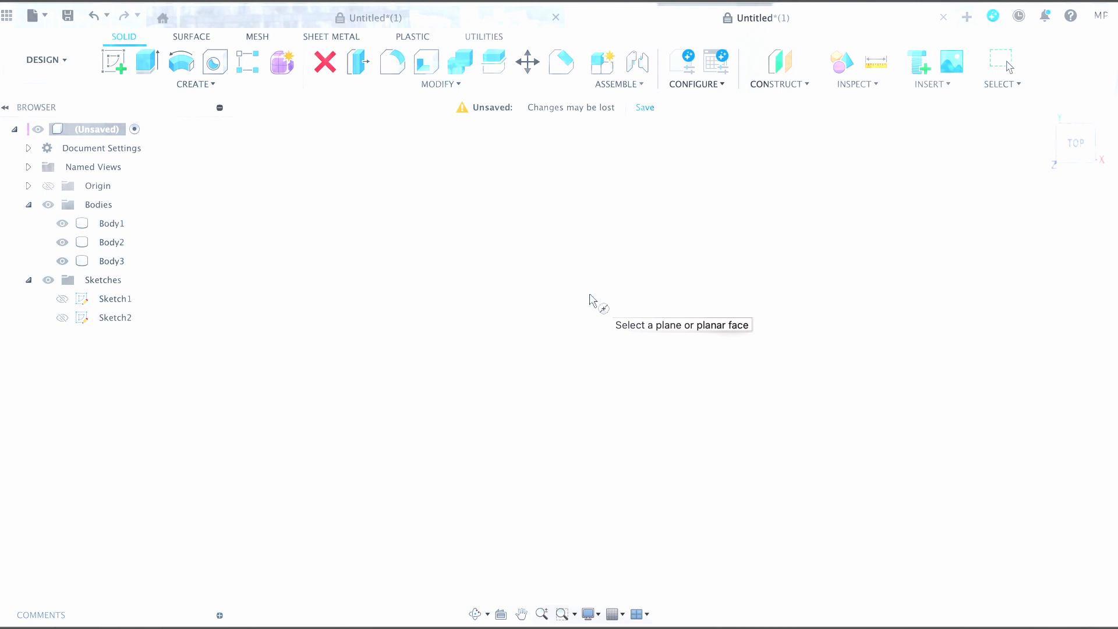
Make the circle's guide lines construction-only, add an off-centre smaller circle, and finish the ring profile.
click(558, 361)
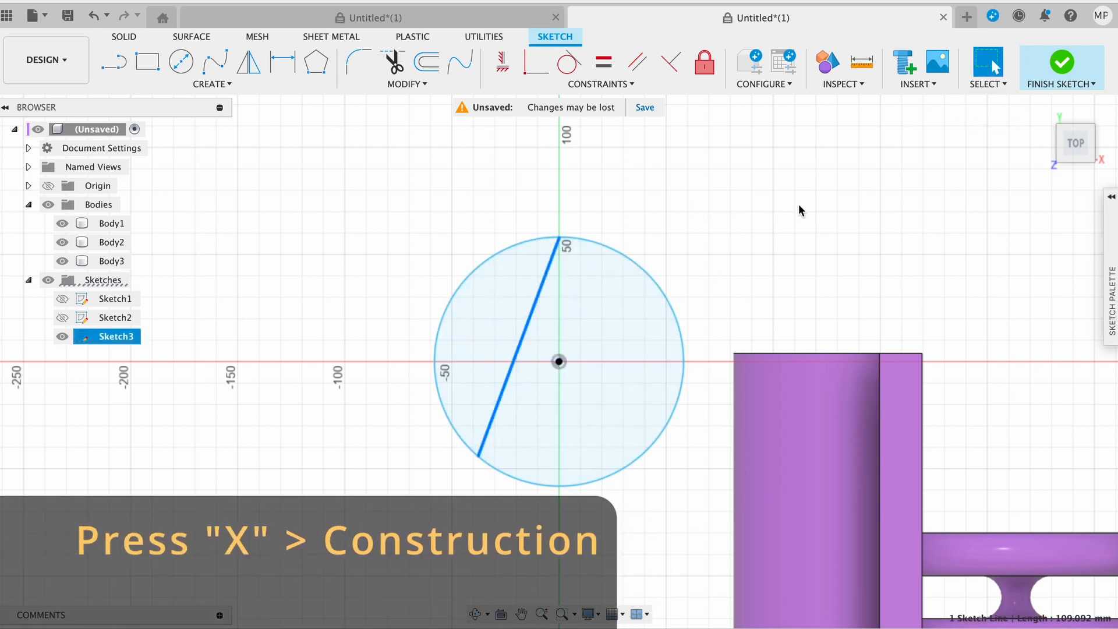
key(x)
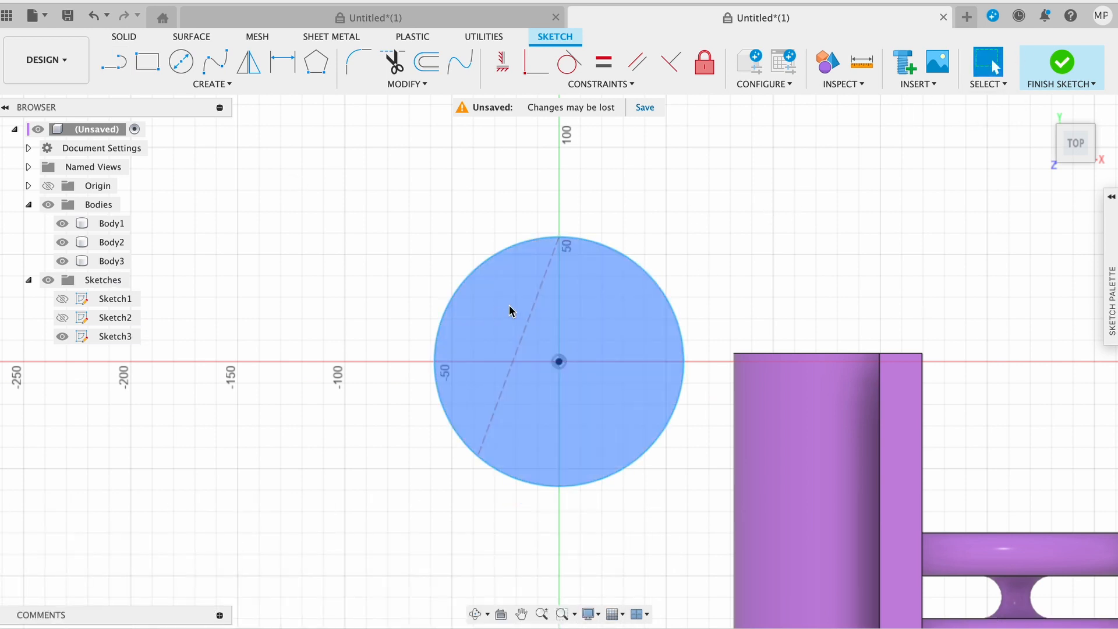
click(112, 62)
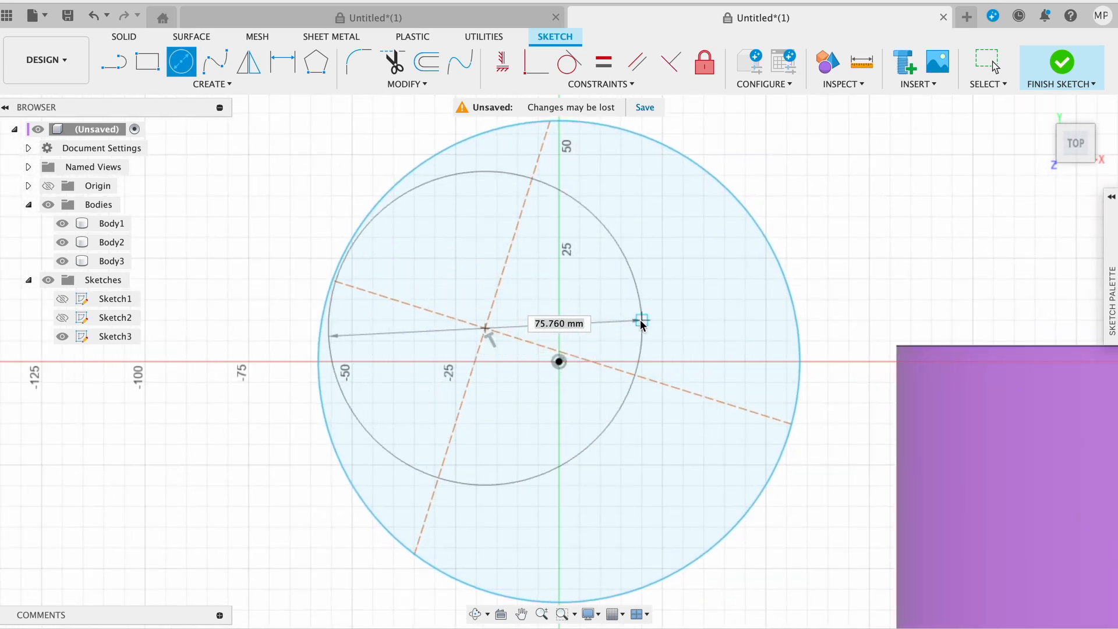
click(1060, 63)
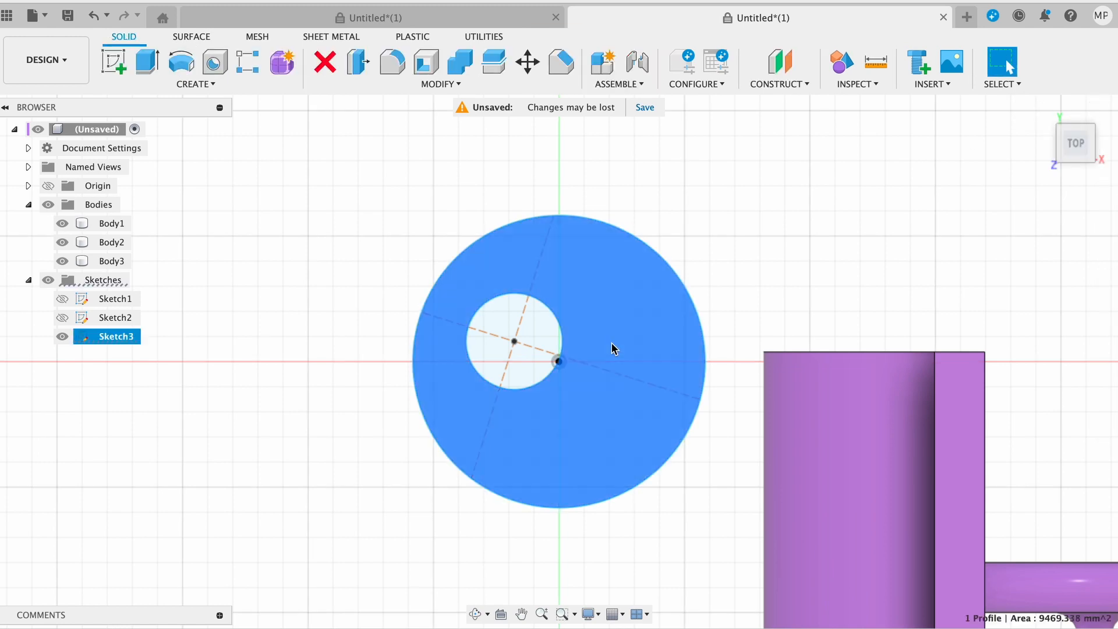